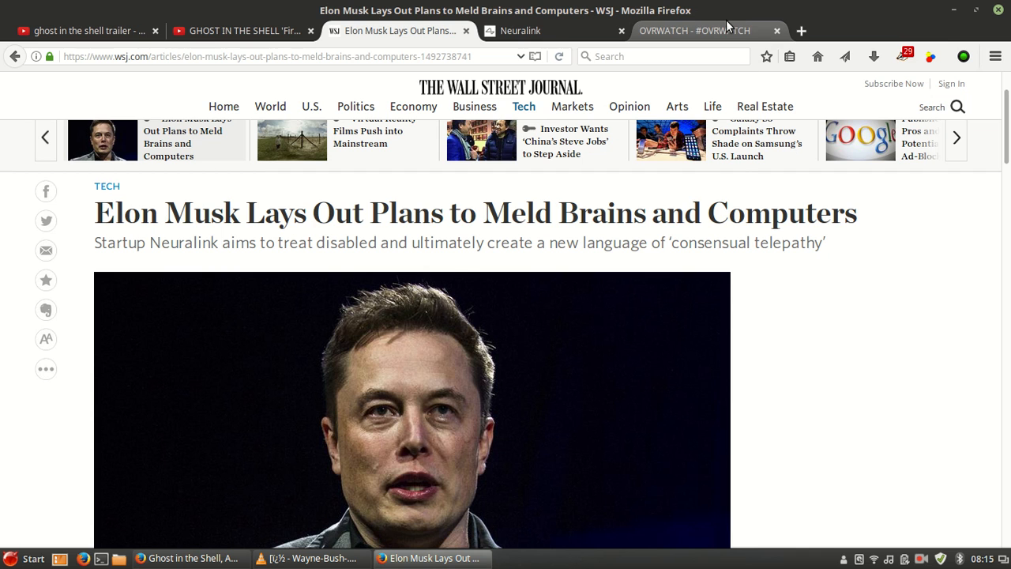
# - Switch to the OVRWATCH tab showing The Overwatch Project home page
pyautogui.click(696, 32)
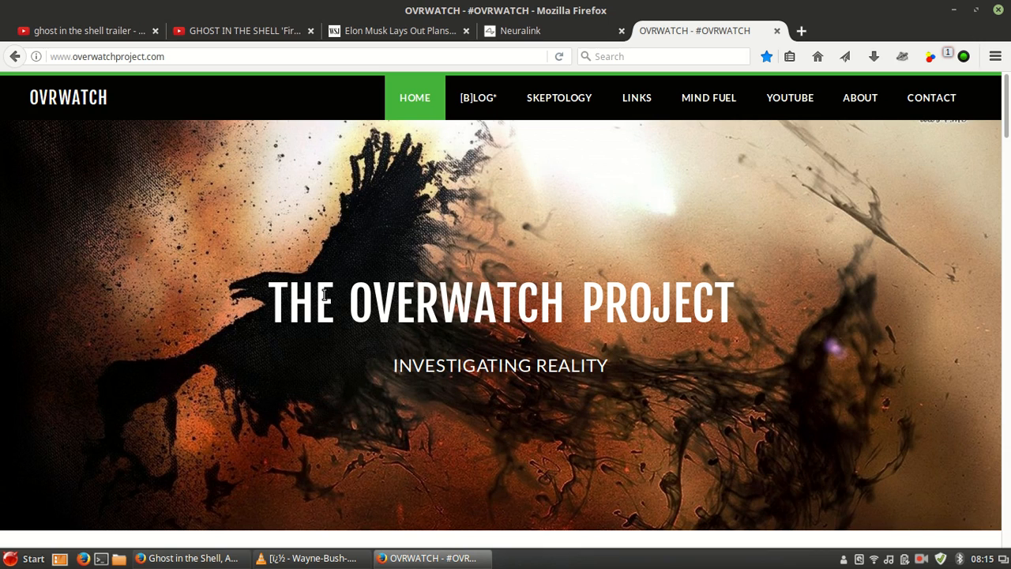
pyautogui.moveTo(595, 323)
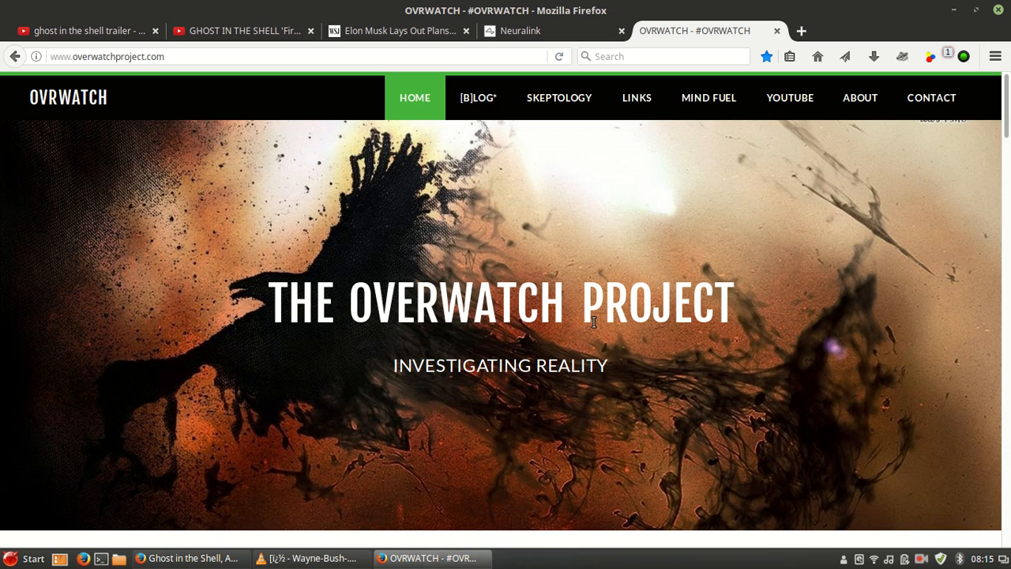
# - Bring up the OVRWATCH Links page and scroll to the Escape - The Matrix links
pyautogui.click(637, 98)
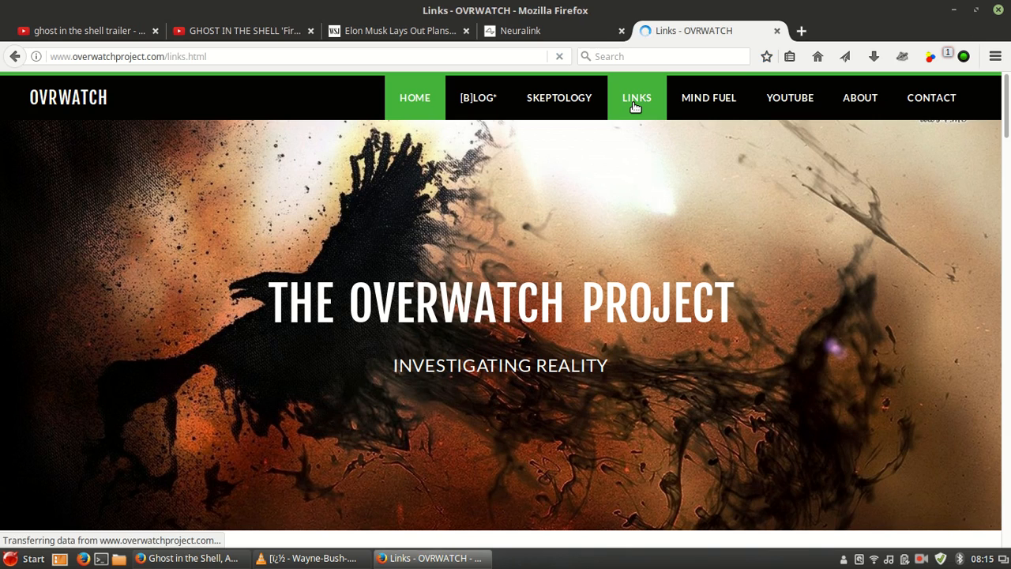
pyautogui.scroll(-3)
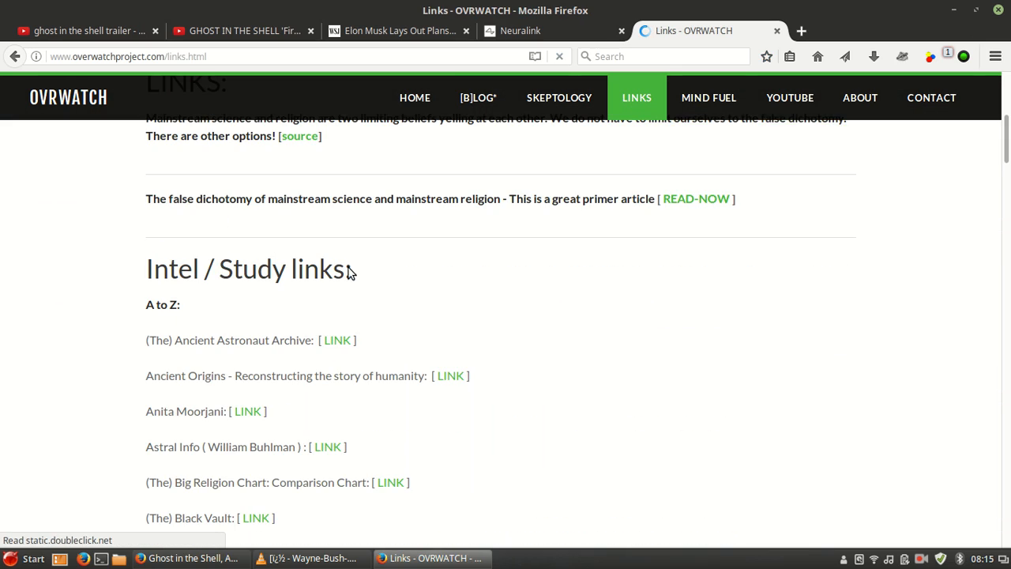
pyautogui.scroll(-3)
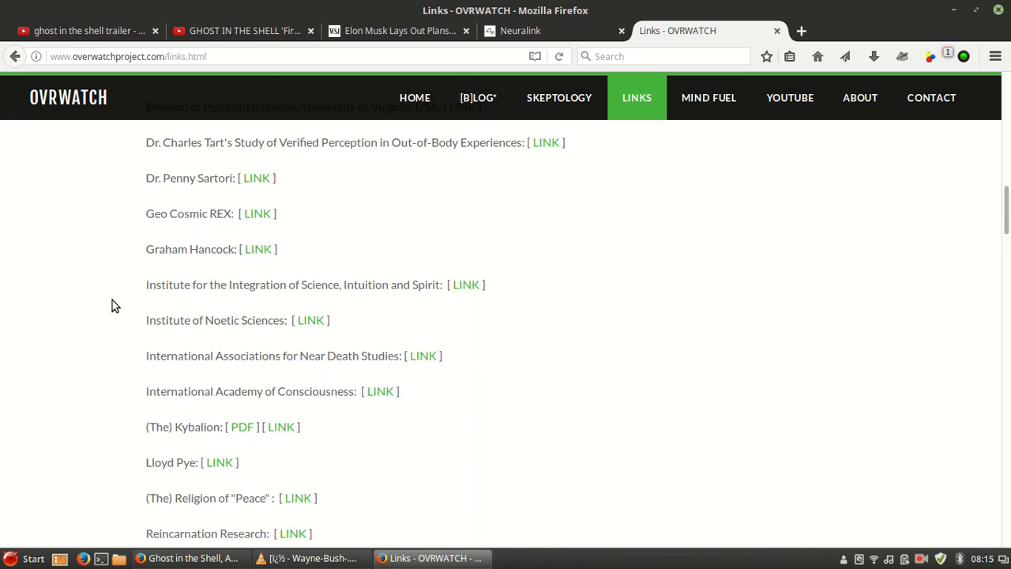
pyautogui.scroll(3)
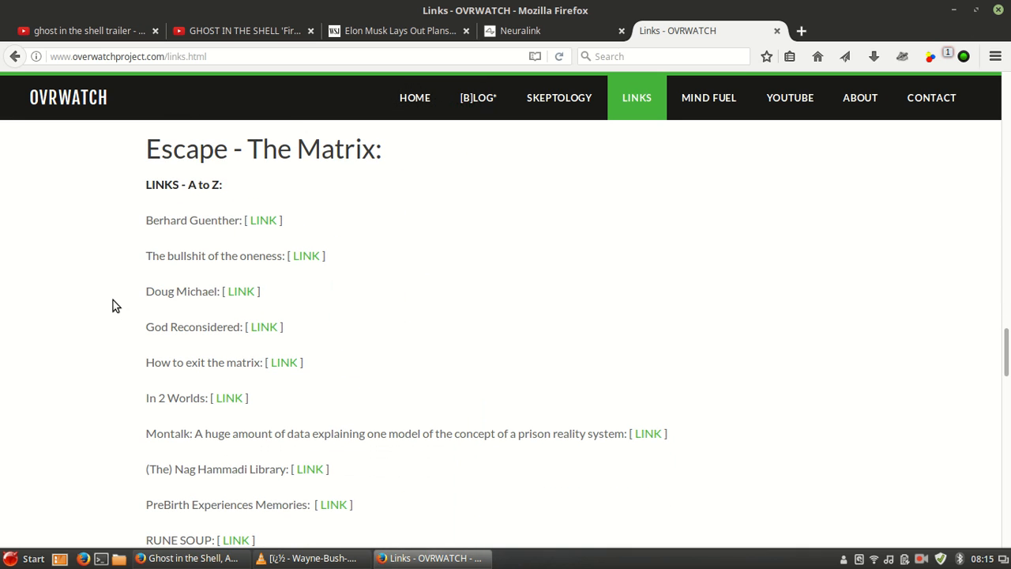
pyautogui.moveTo(528, 22)
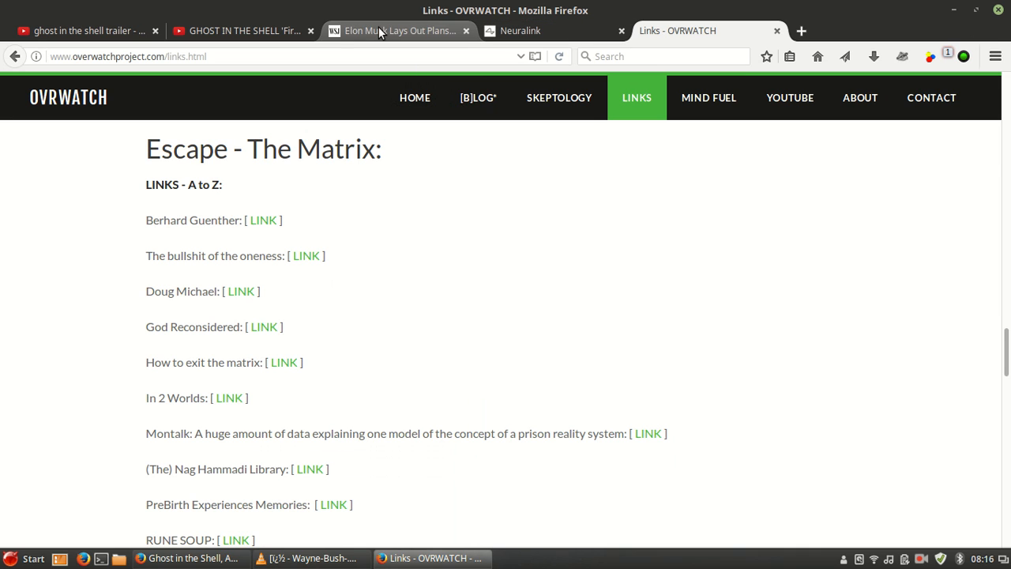
# - Switch back to the WSJ tab with the Elon Musk brains-and-computers article
pyautogui.click(399, 30)
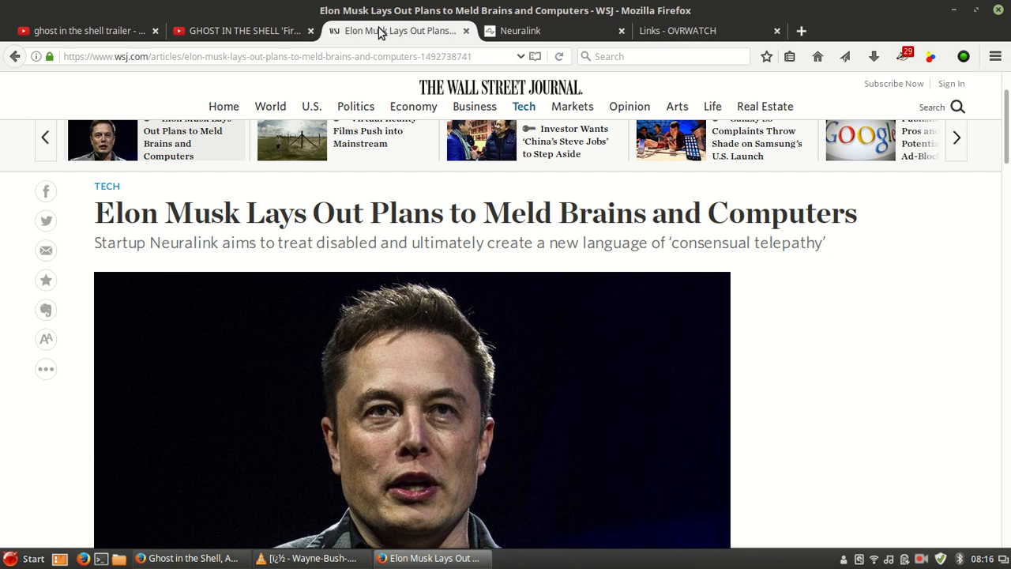
pyautogui.moveTo(535, 32)
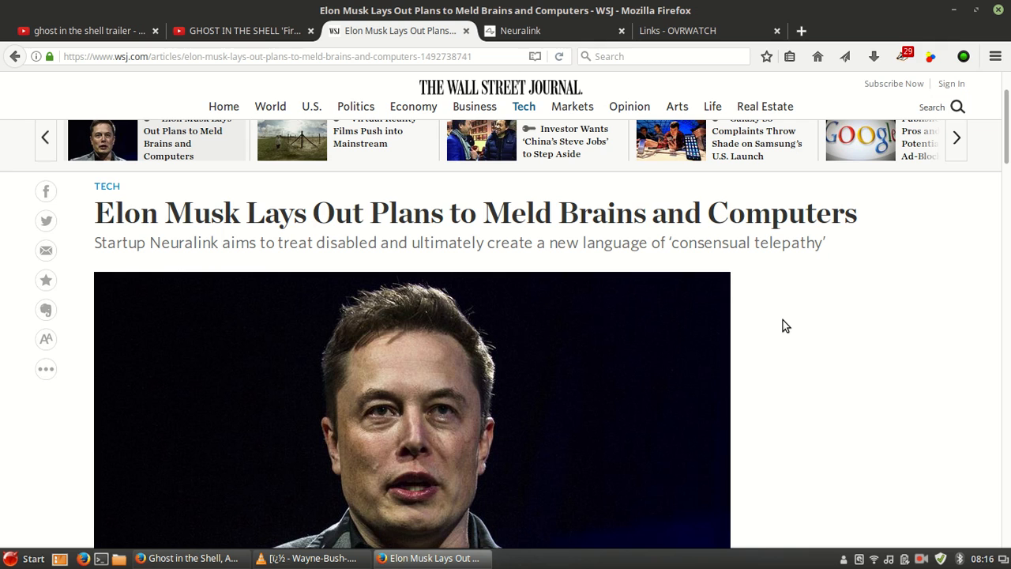
# - View the GHOST IN THE SHELL YouTube clip and interact with its page
pyautogui.click(245, 32)
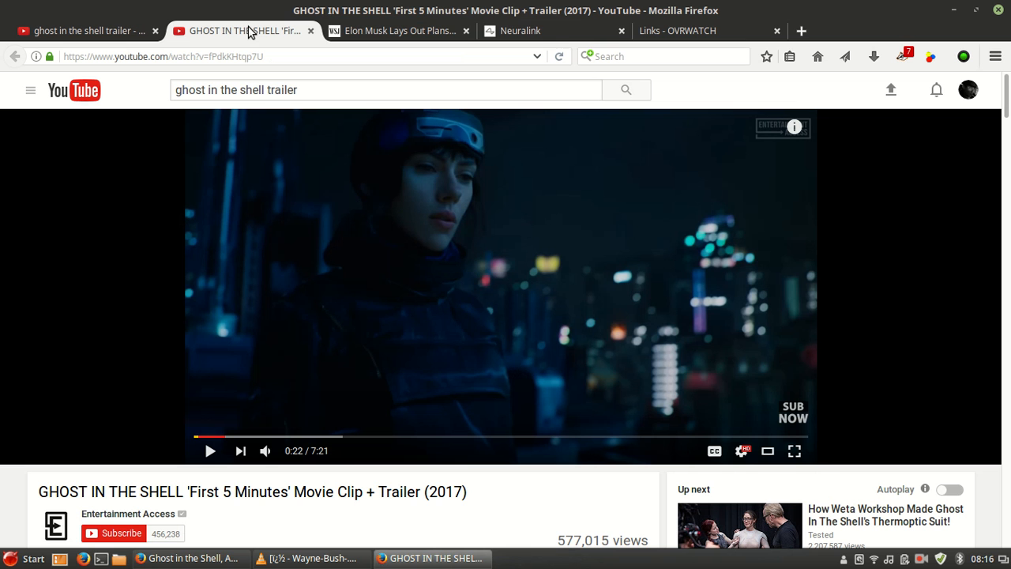
pyautogui.moveTo(73, 350)
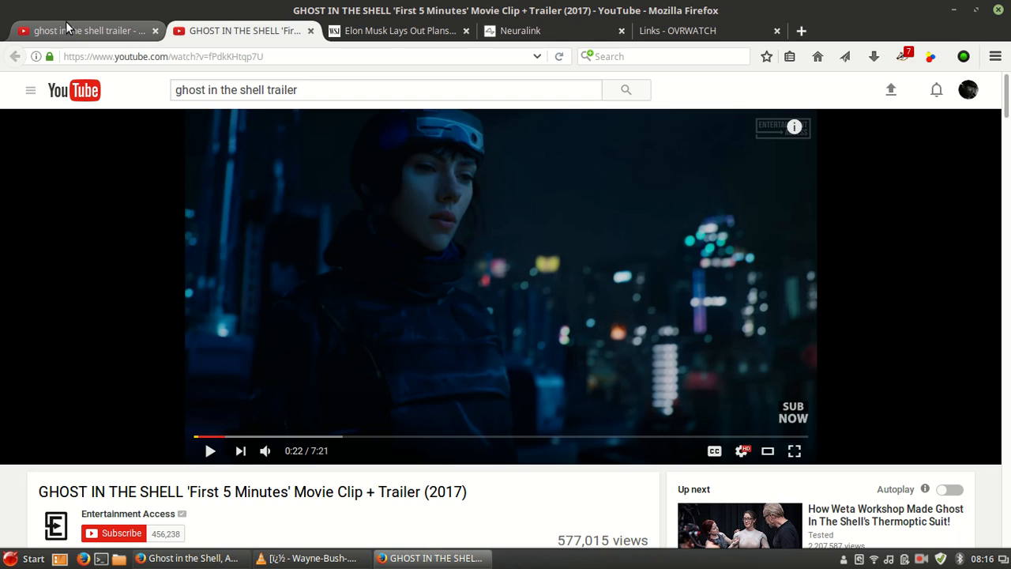
pyautogui.moveTo(76, 30)
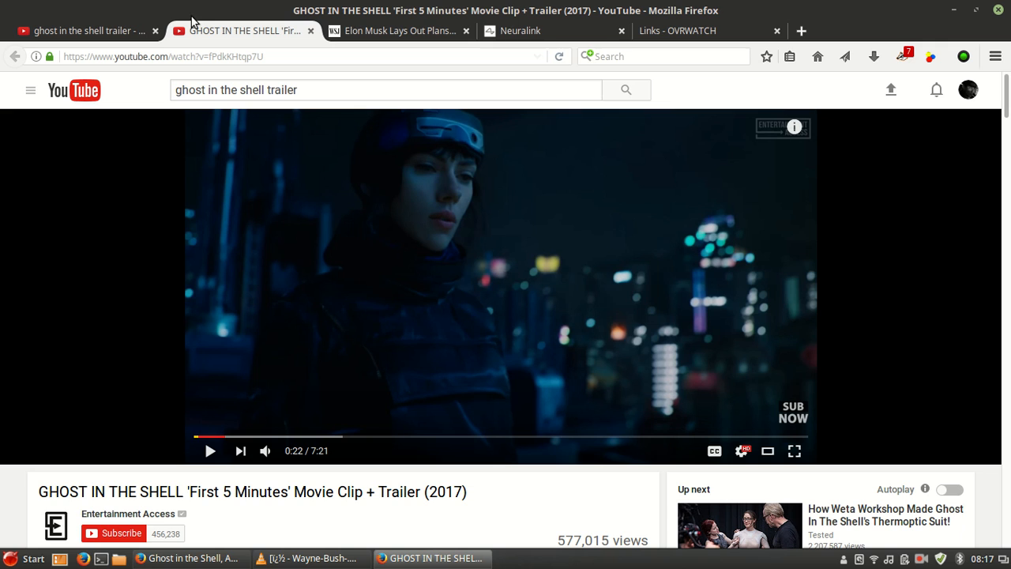
pyautogui.click(626, 88)
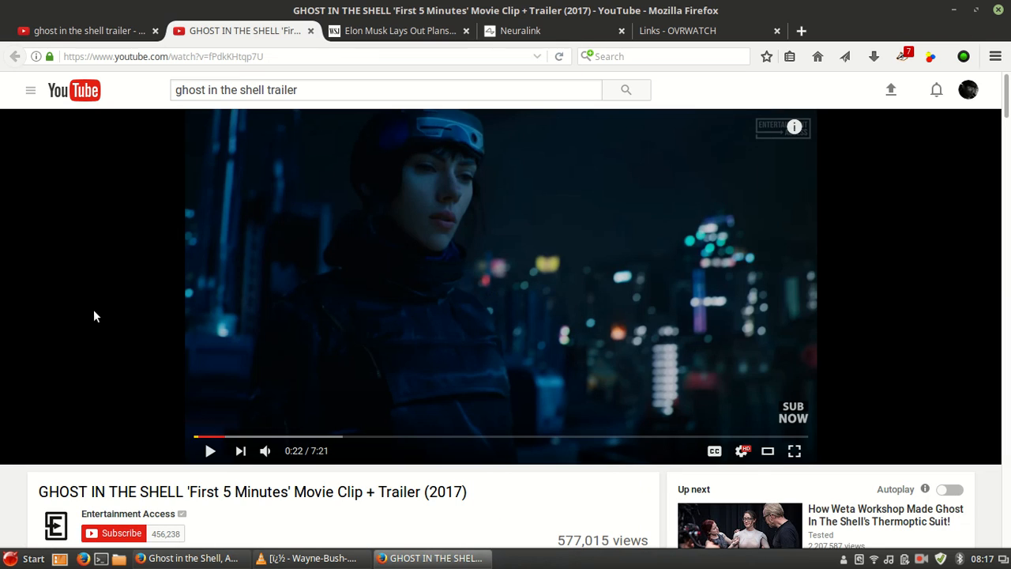
pyautogui.moveTo(103, 331)
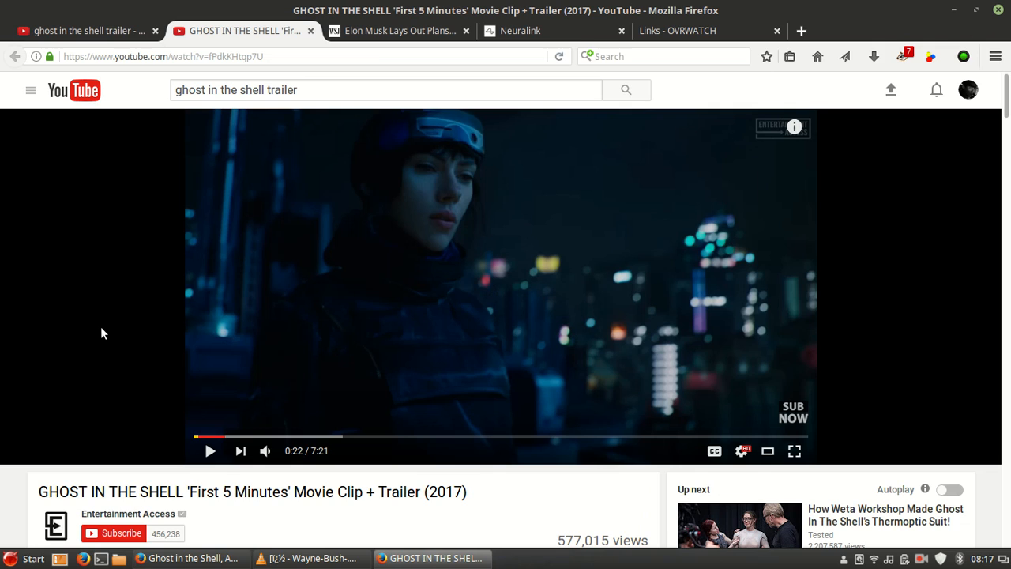
pyautogui.moveTo(388, 47)
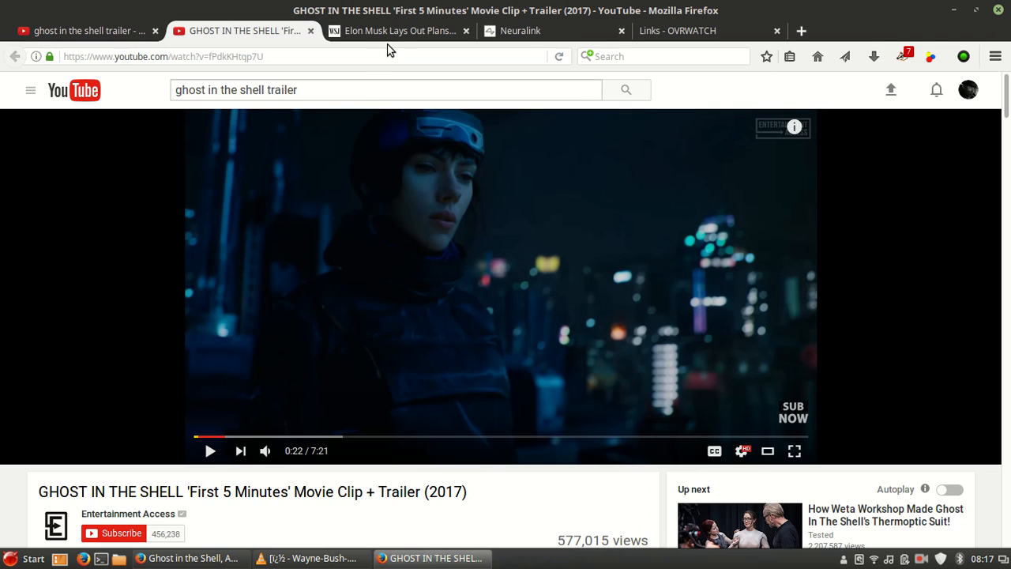
pyautogui.moveTo(146, 272)
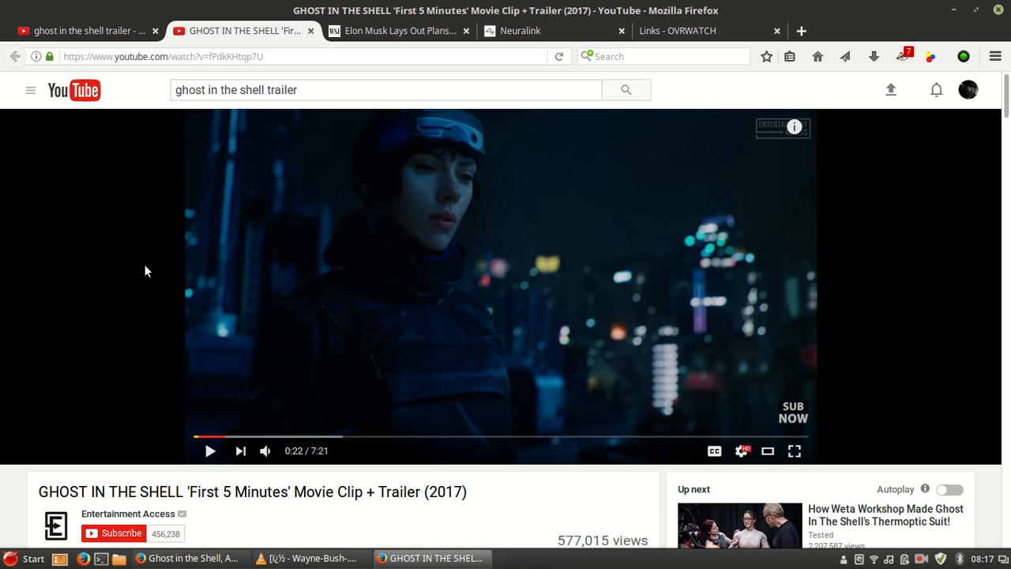
pyautogui.moveTo(387, 32)
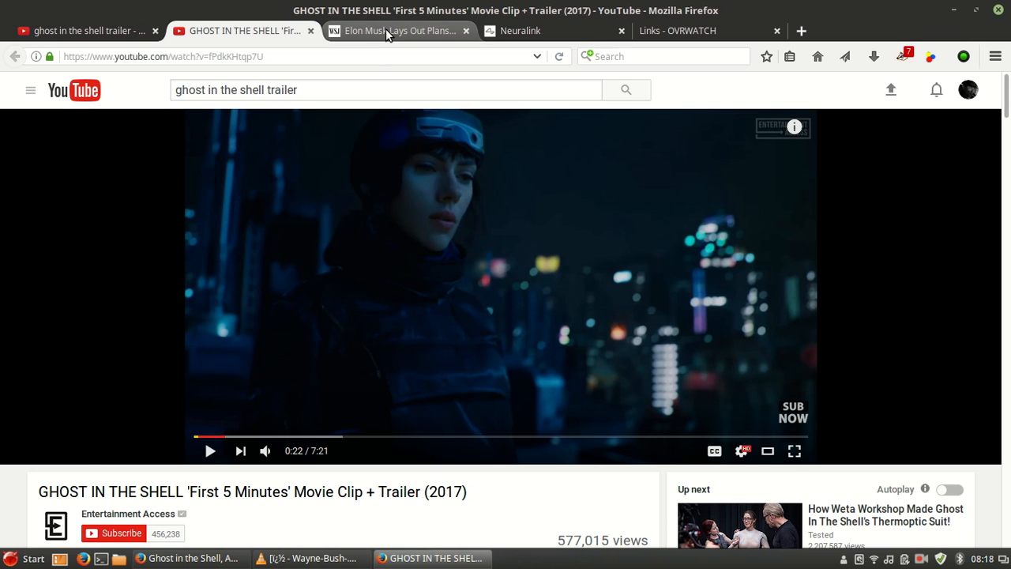
# - Pass through the Neuralink careers tab back to the OVRWATCH Links A-to-Z list
pyautogui.click(518, 30)
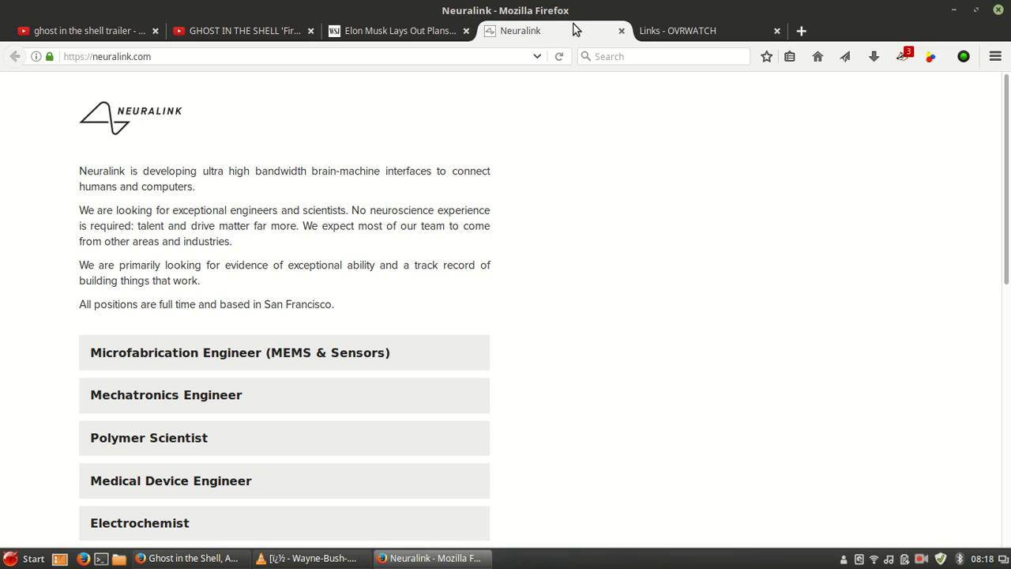
pyautogui.click(703, 30)
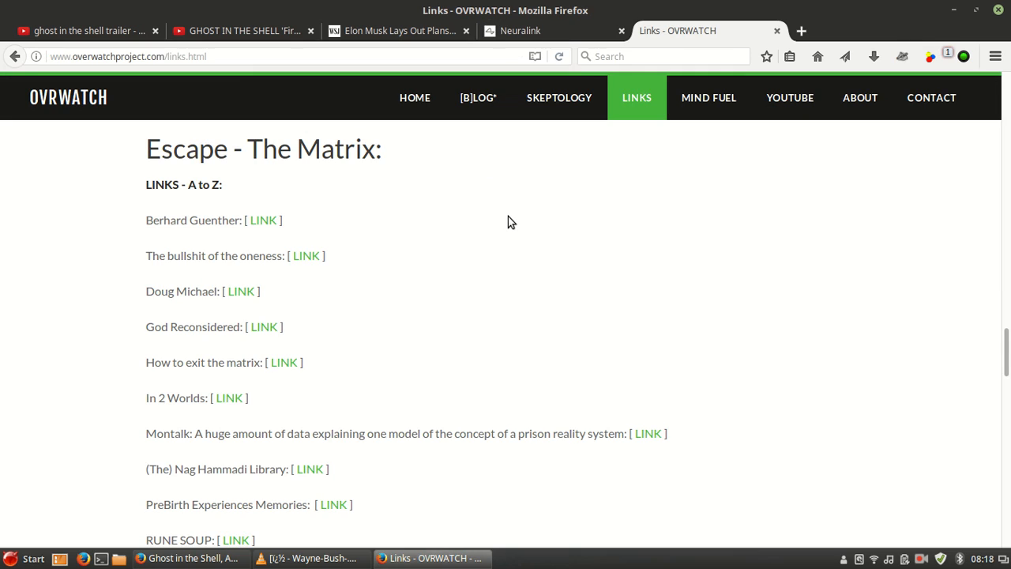
pyautogui.scroll(3)
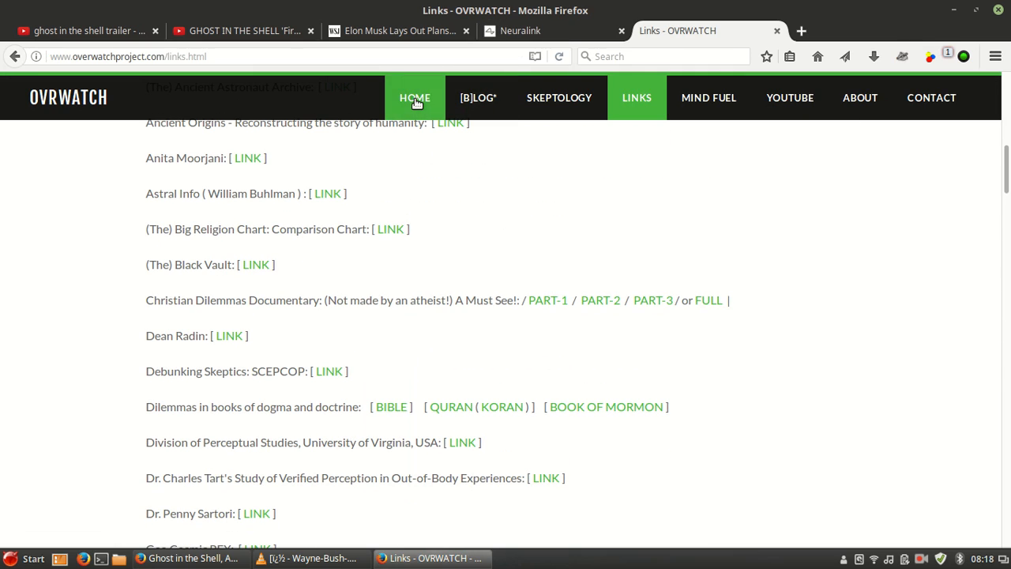
# - Return to The Overwatch Project 'Investigating Reality' home page via HOME
pyautogui.click(414, 97)
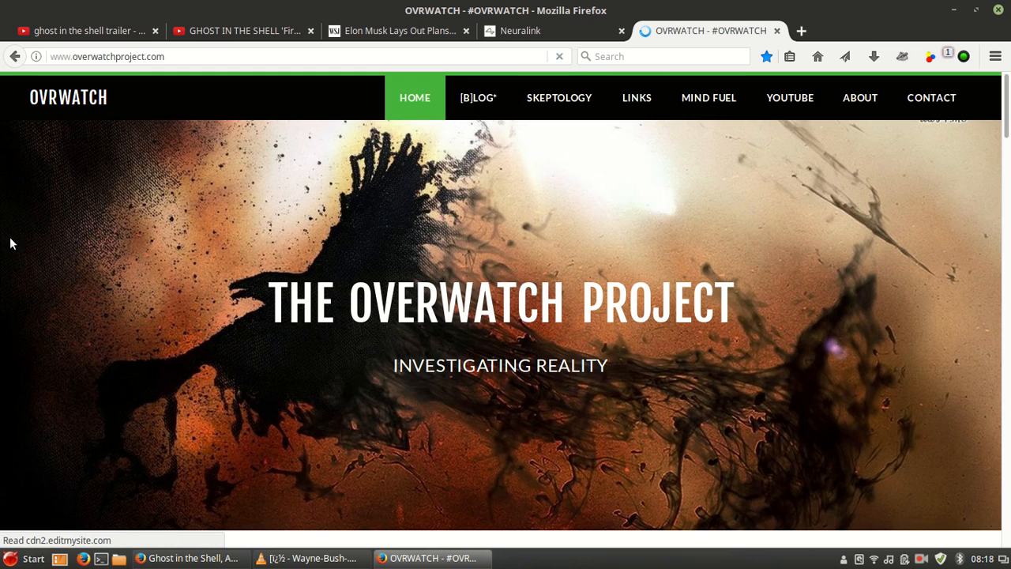
pyautogui.moveTo(197, 295)
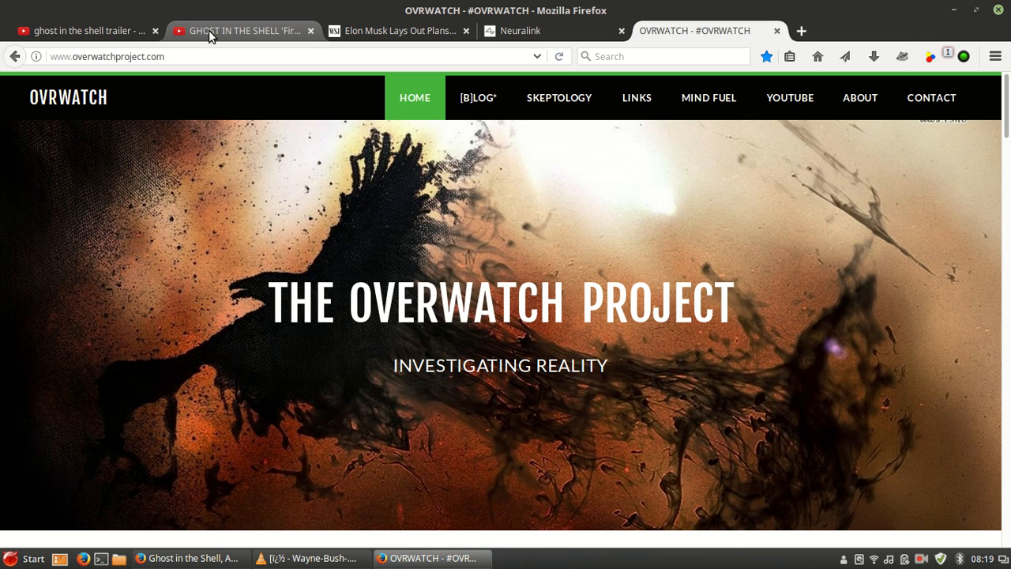
# - Switch to the GHOST IN THE SHELL 'First 5 Minutes' clip and pause it at 0:22
pyautogui.click(243, 31)
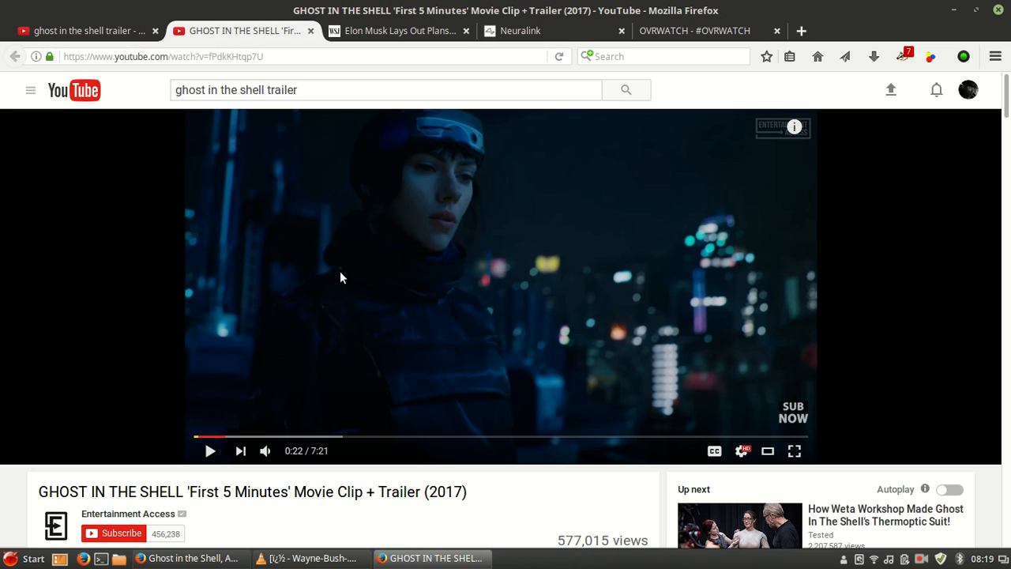
pyautogui.moveTo(196, 278)
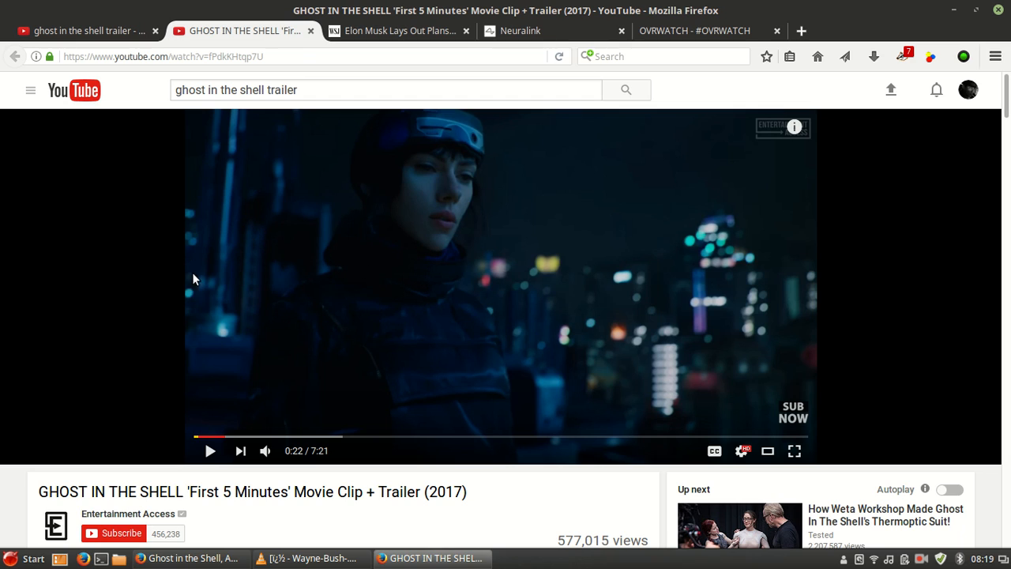
pyautogui.moveTo(127, 273)
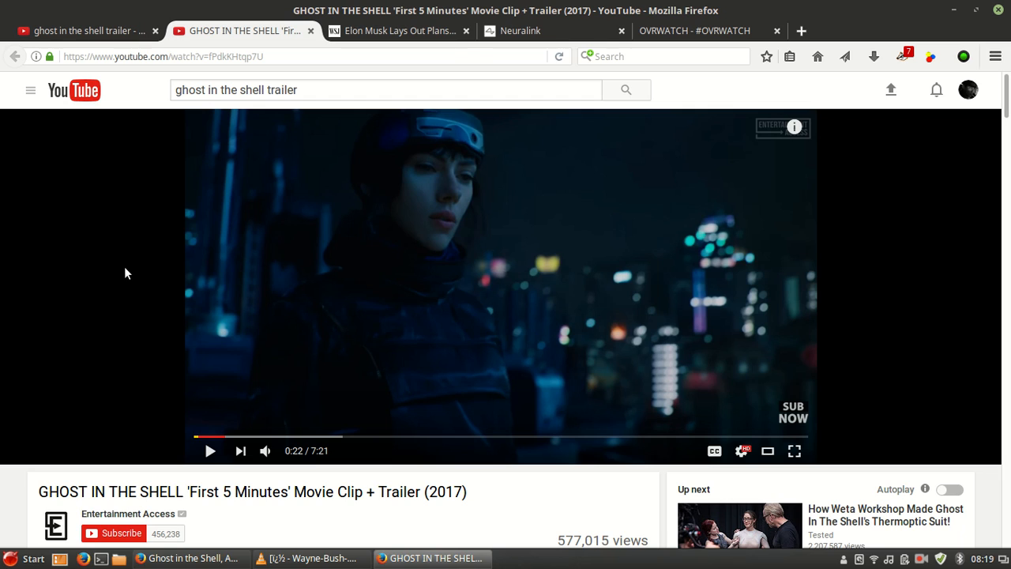
pyautogui.moveTo(299, 260)
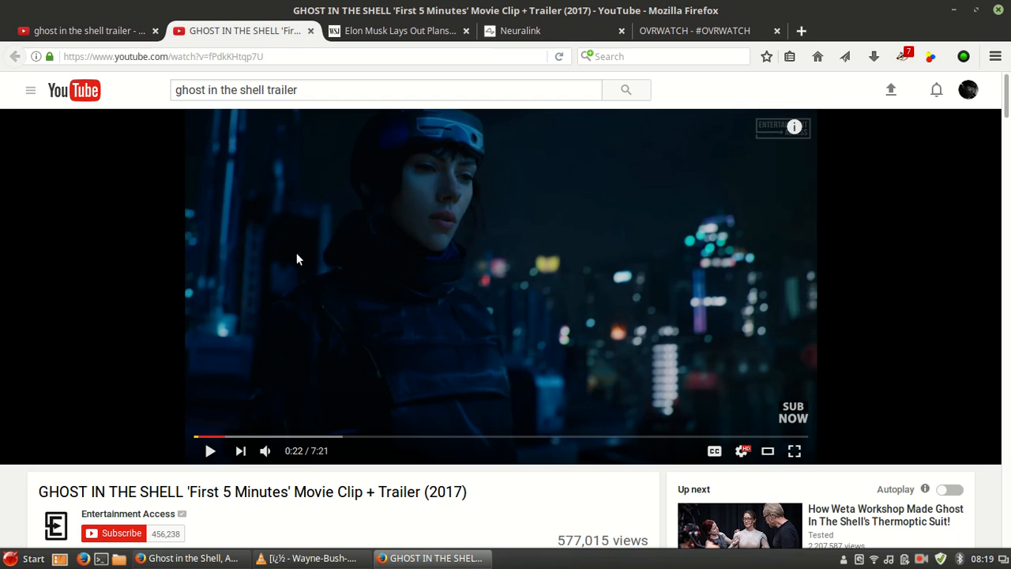
pyautogui.moveTo(206, 254)
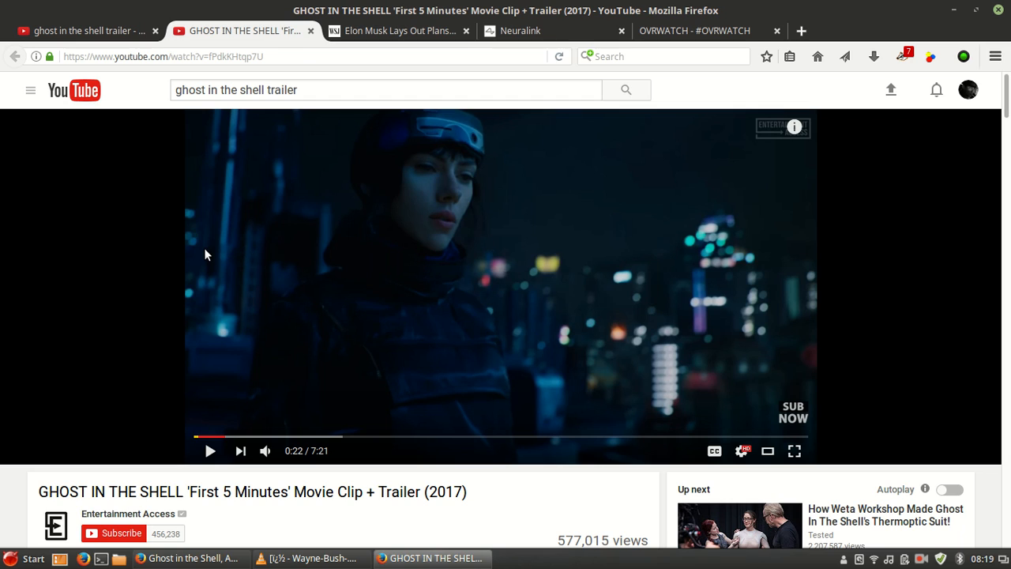
pyautogui.moveTo(817, 351)
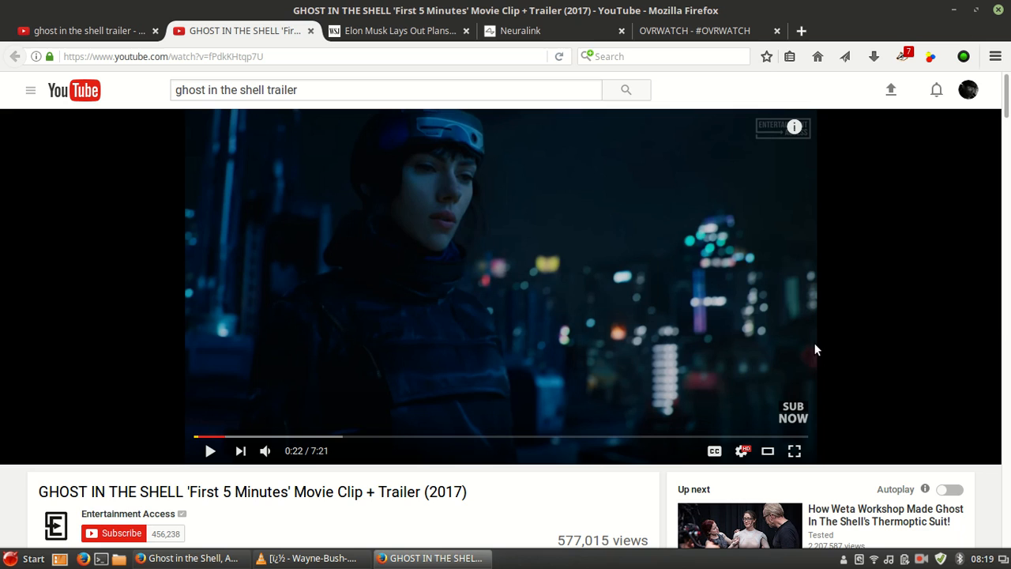
pyautogui.moveTo(919, 557)
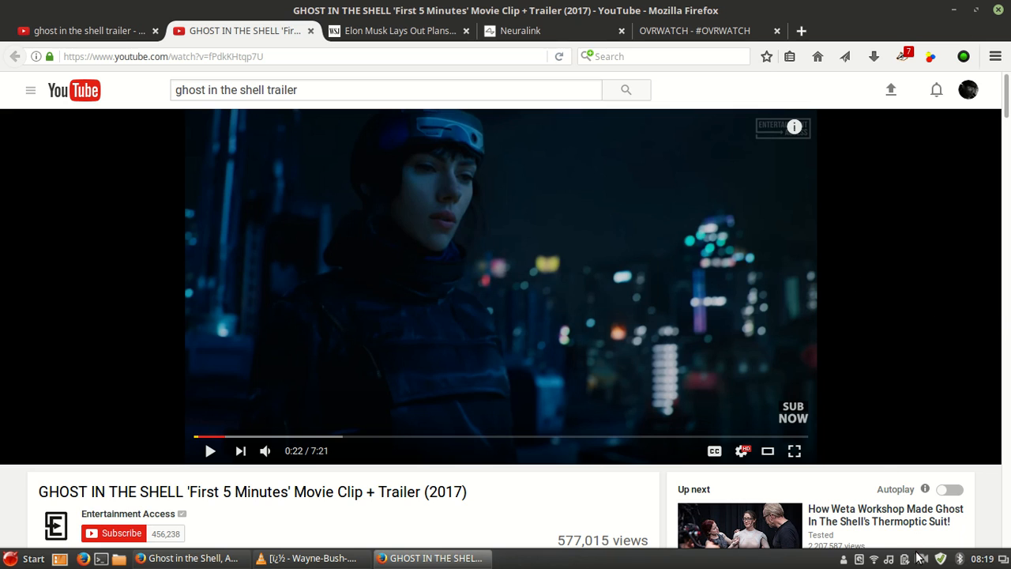
pyautogui.click(920, 559)
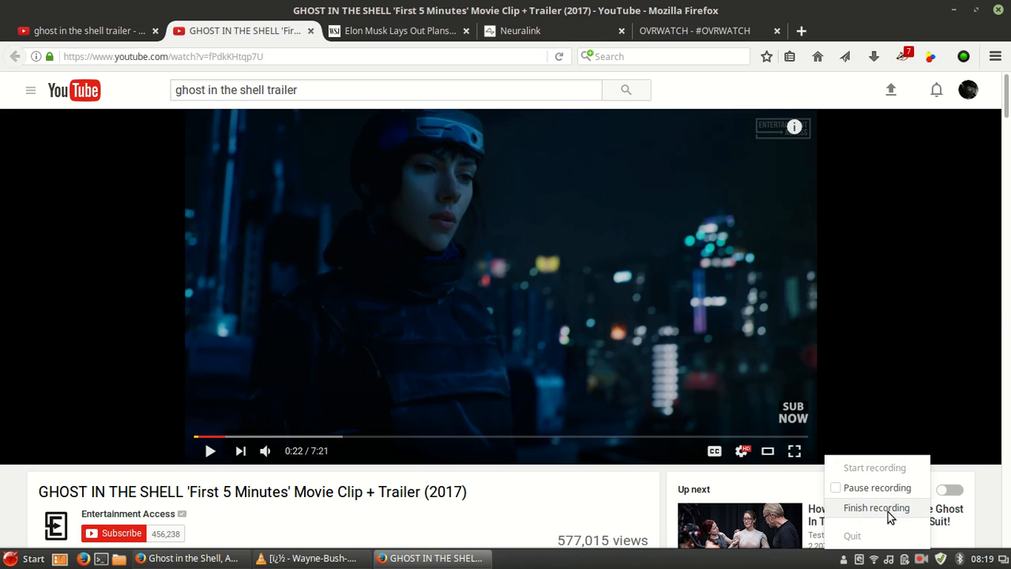